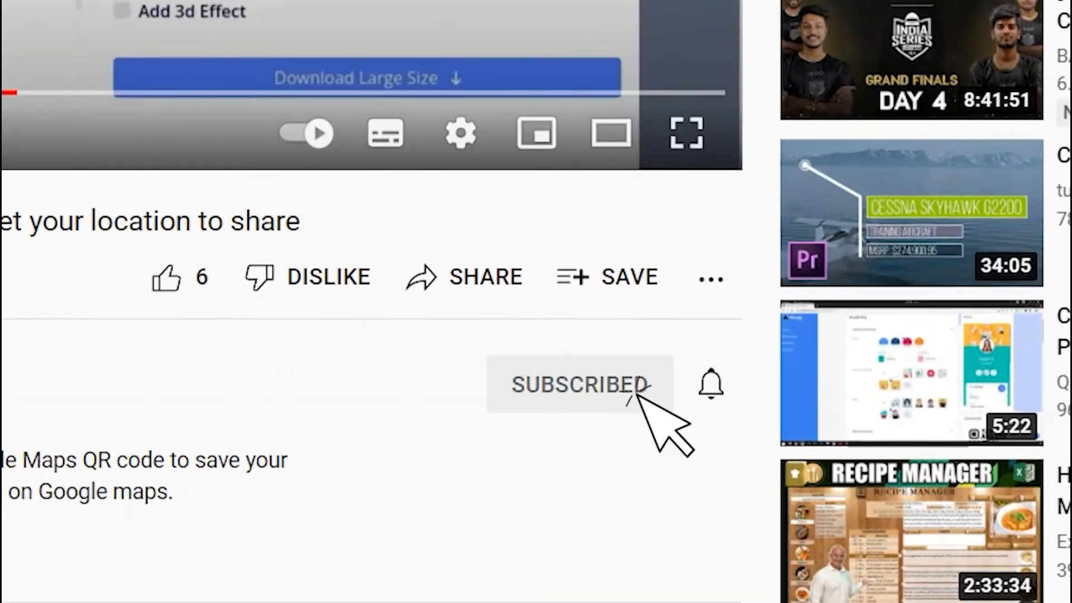
Subscribe to the YouTube channel that posted the QR code tutorial.
{"action": "left_click", "coordinate": [711, 384]}
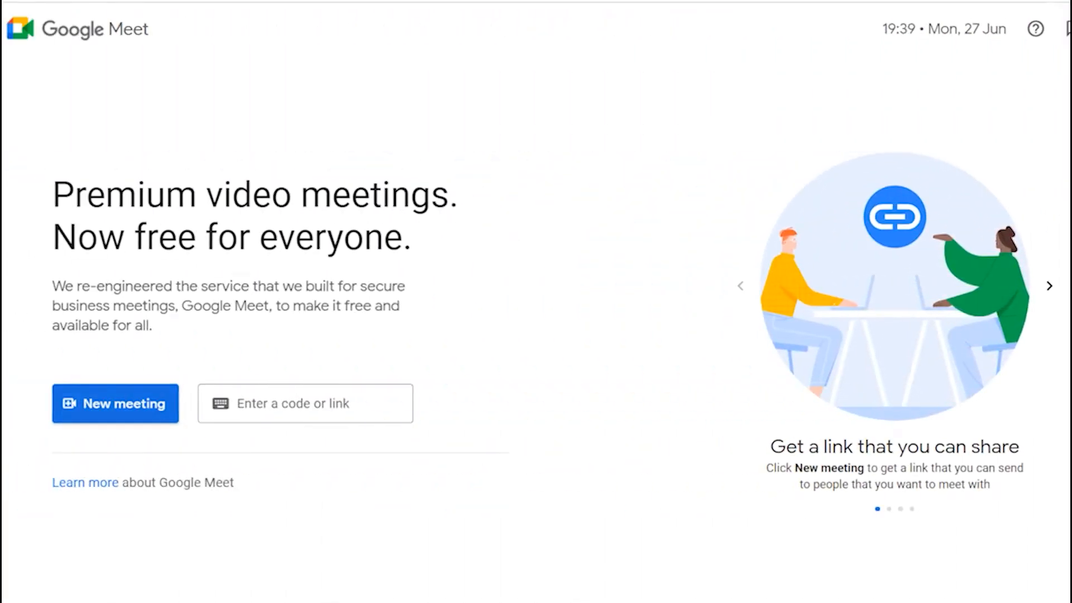
Create a Google Meet meeting link for later use via New meeting.
{"action": "left_click", "coordinate": [115, 403]}
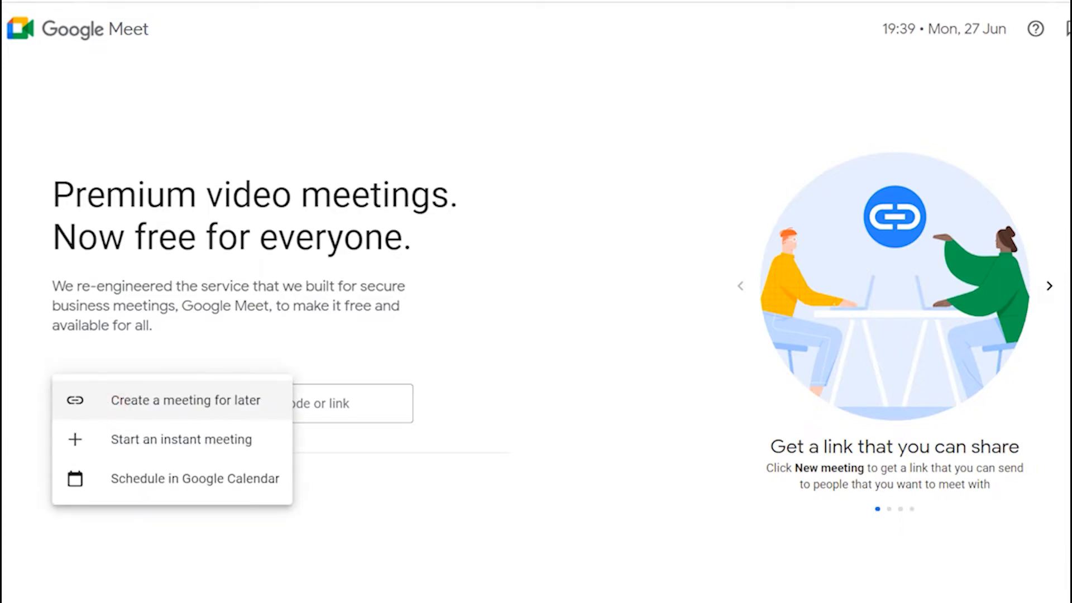
{"action": "left_click", "coordinate": [185, 400]}
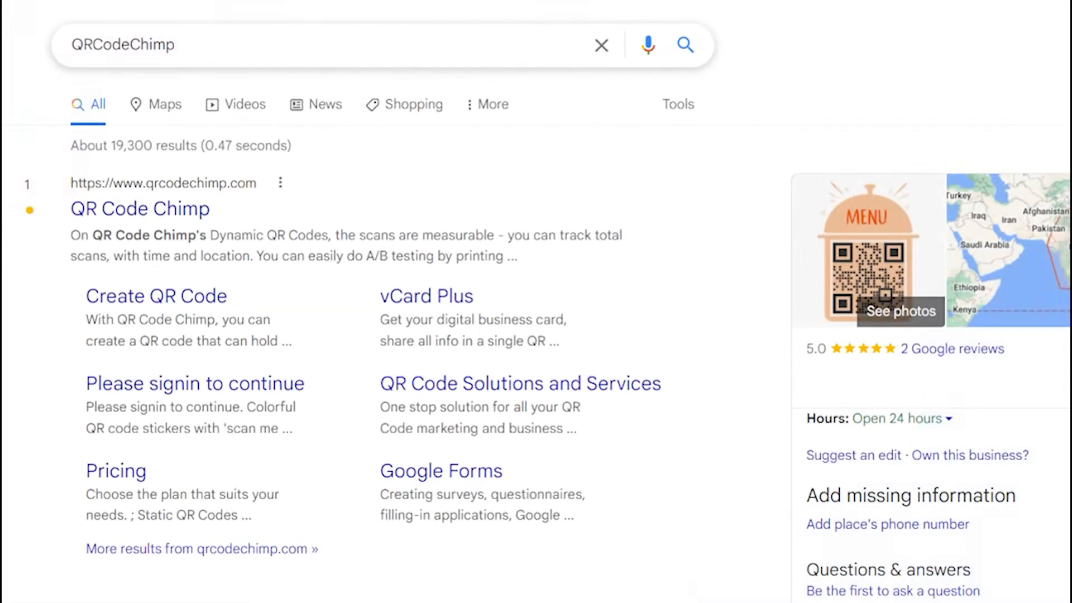
Go to QR Code Chimp and reach its Google Meet QR code generator.
{"action": "left_click", "coordinate": [140, 209]}
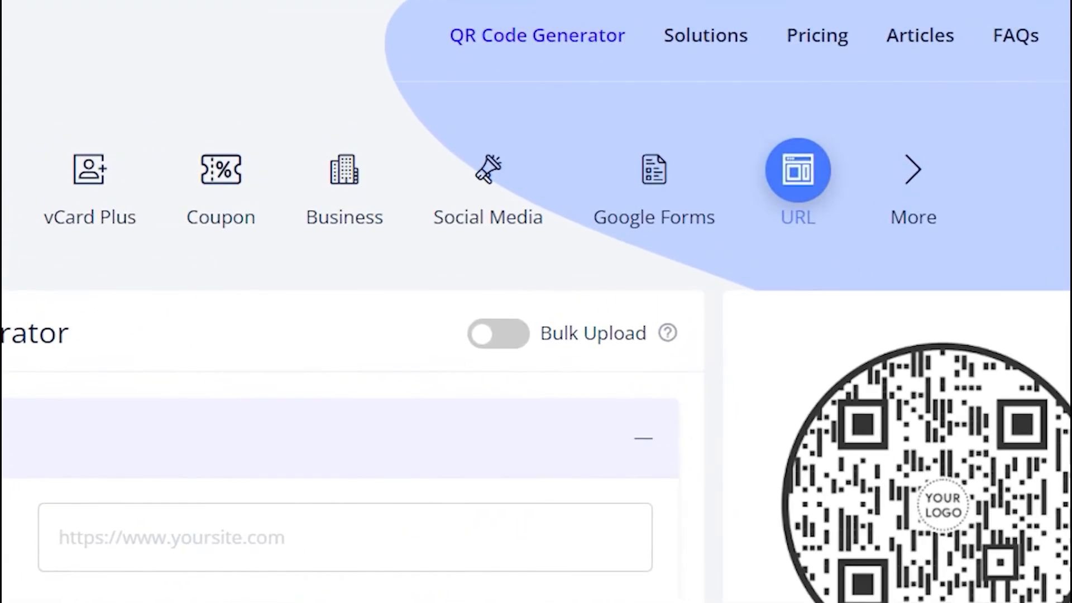
{"action": "mouse_move", "coordinate": [705, 36]}
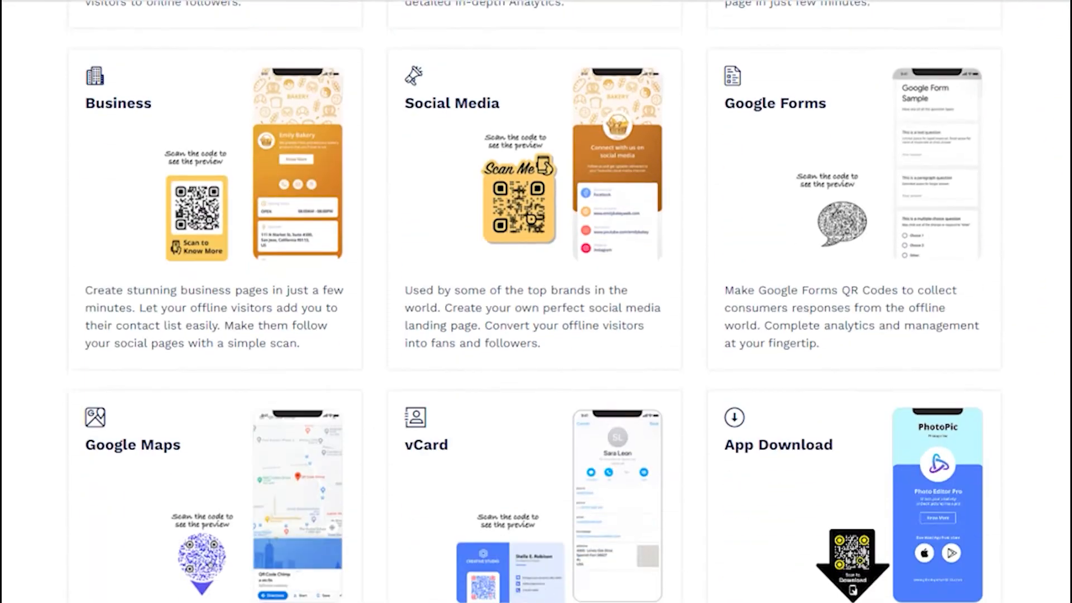
{"action": "scroll", "scroll_direction": "down", "scroll_amount": 3}
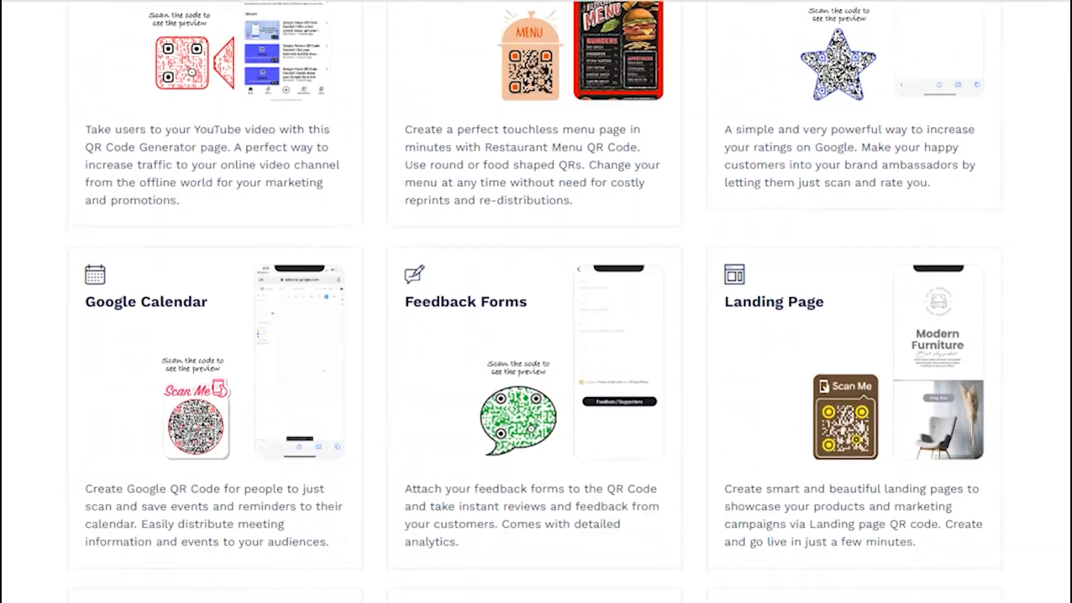
{"action": "scroll", "scroll_direction": "down", "scroll_amount": 3}
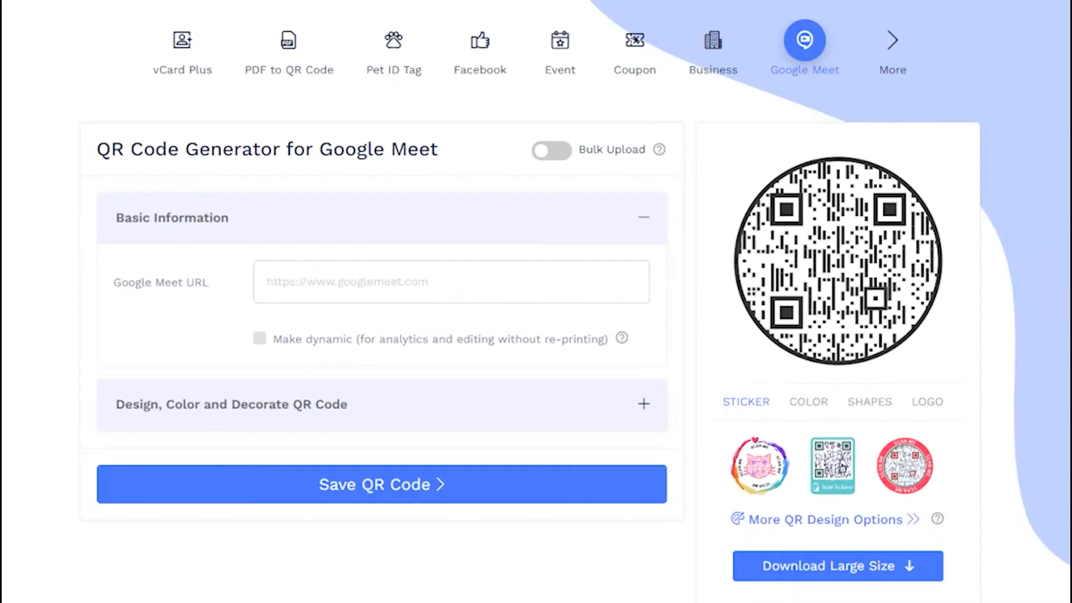
{"action": "left_click", "coordinate": [450, 281]}
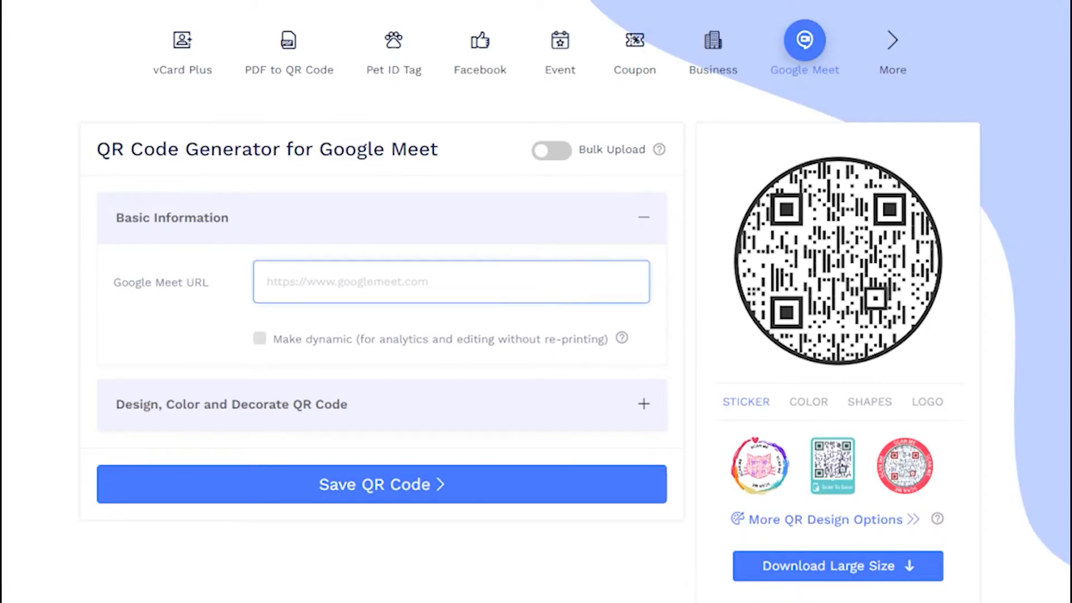
{"action": "type", "text": "https://meet.google.com/hgt-rpcs-sri"}
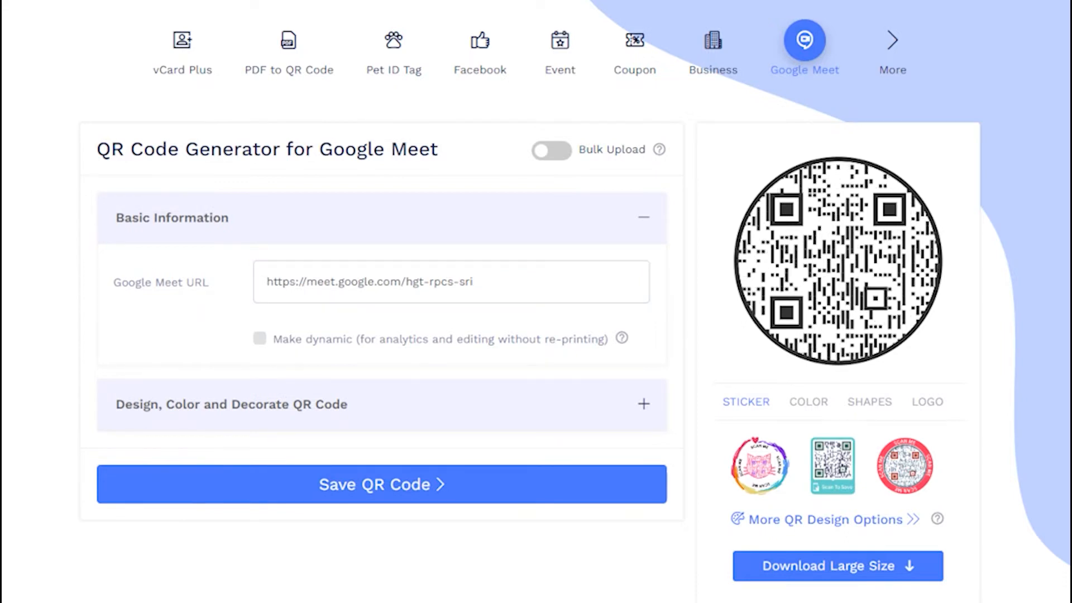
{"action": "left_click", "coordinate": [259, 339]}
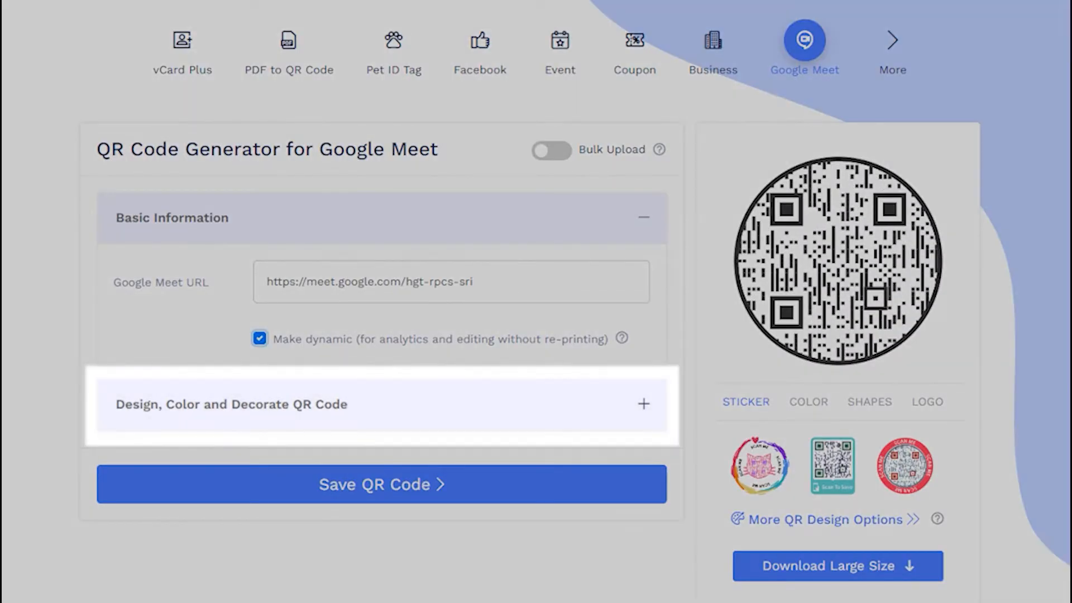
Try hexagon, shopping cart and video camera shapes, then keep the code round.
{"action": "left_click", "coordinate": [380, 403]}
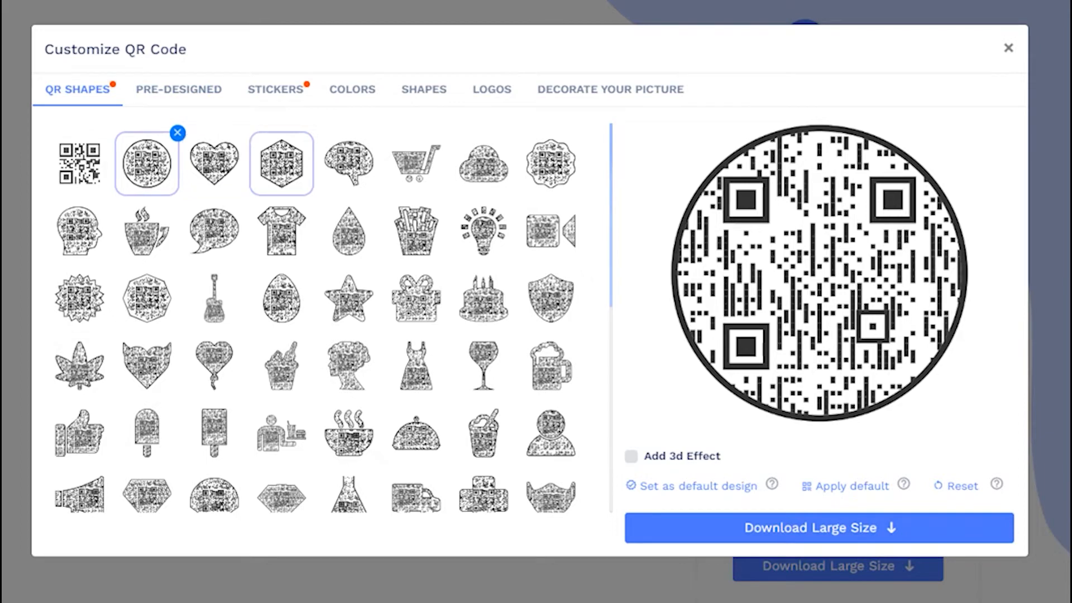
{"action": "left_click", "coordinate": [414, 163]}
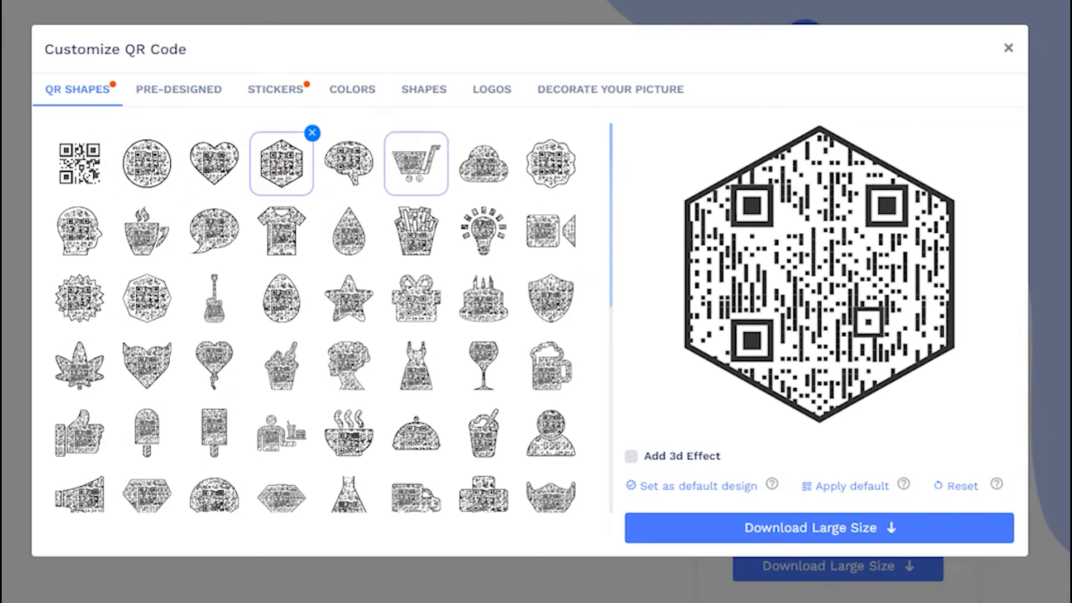
{"action": "left_click", "coordinate": [415, 162]}
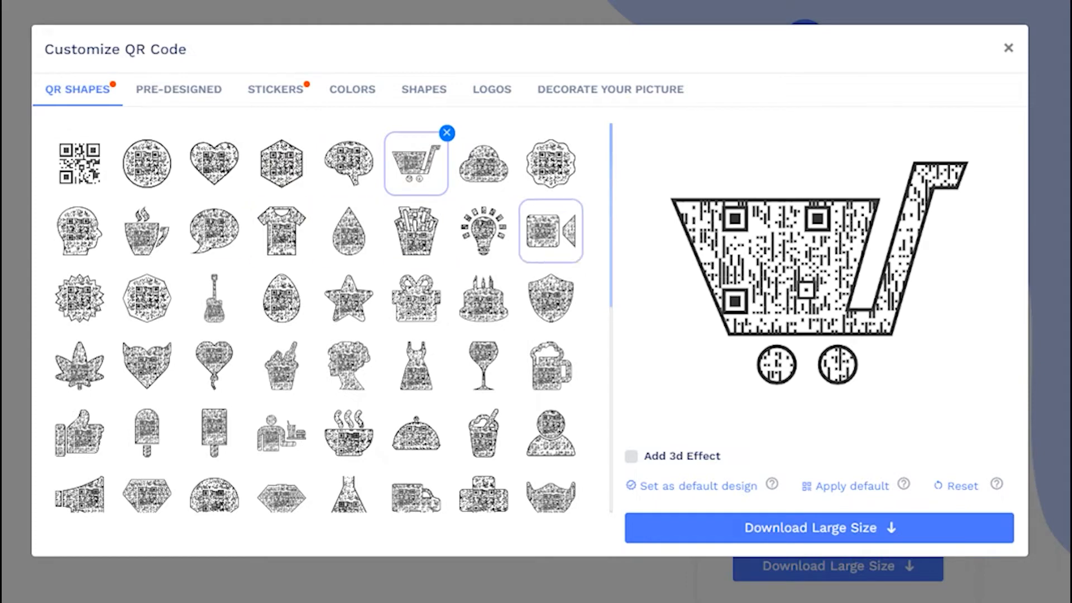
{"action": "left_click", "coordinate": [551, 231]}
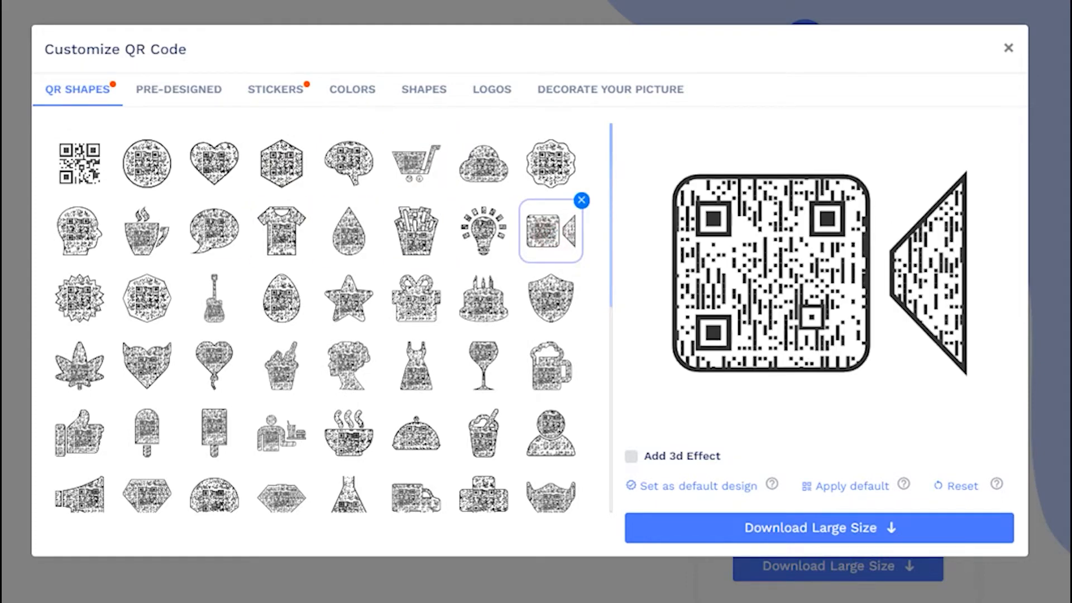
{"action": "left_click", "coordinate": [146, 162]}
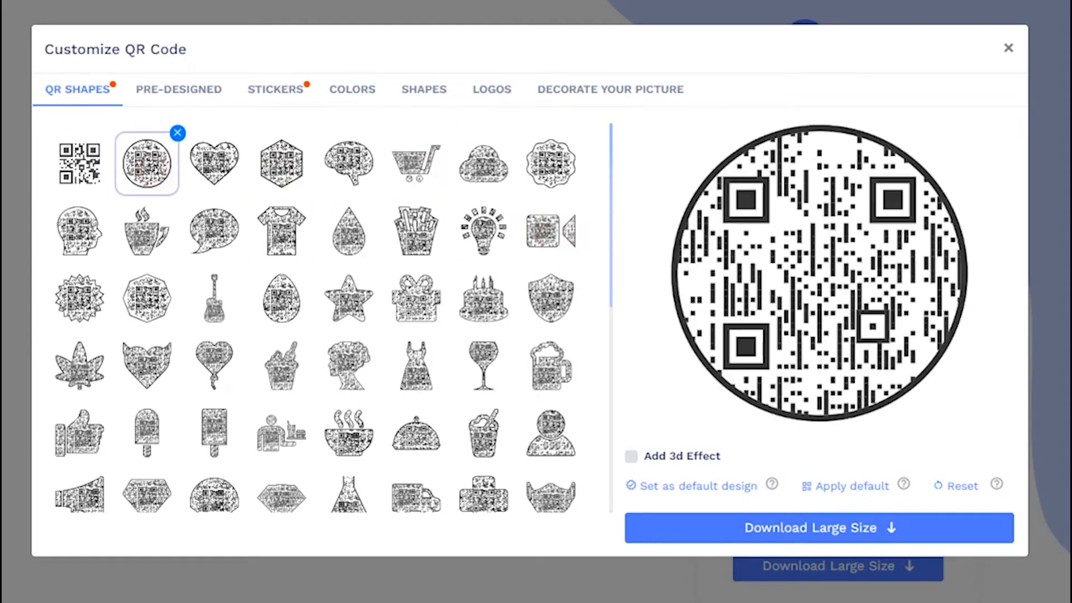
Apply the orange-brown pre-designed template to the QR code.
{"action": "left_click", "coordinate": [179, 89]}
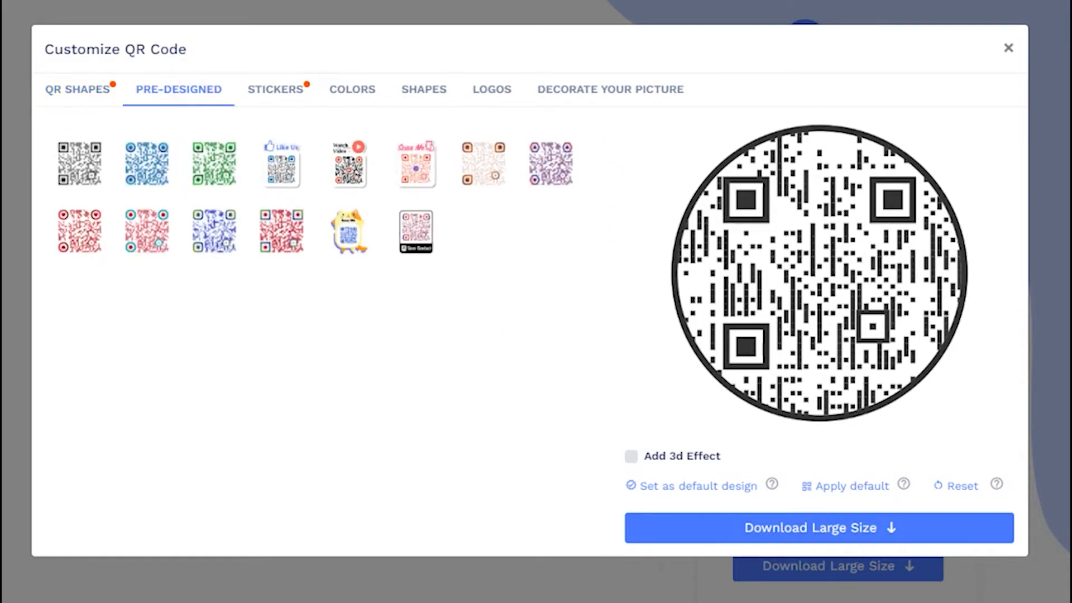
{"action": "left_click", "coordinate": [482, 163]}
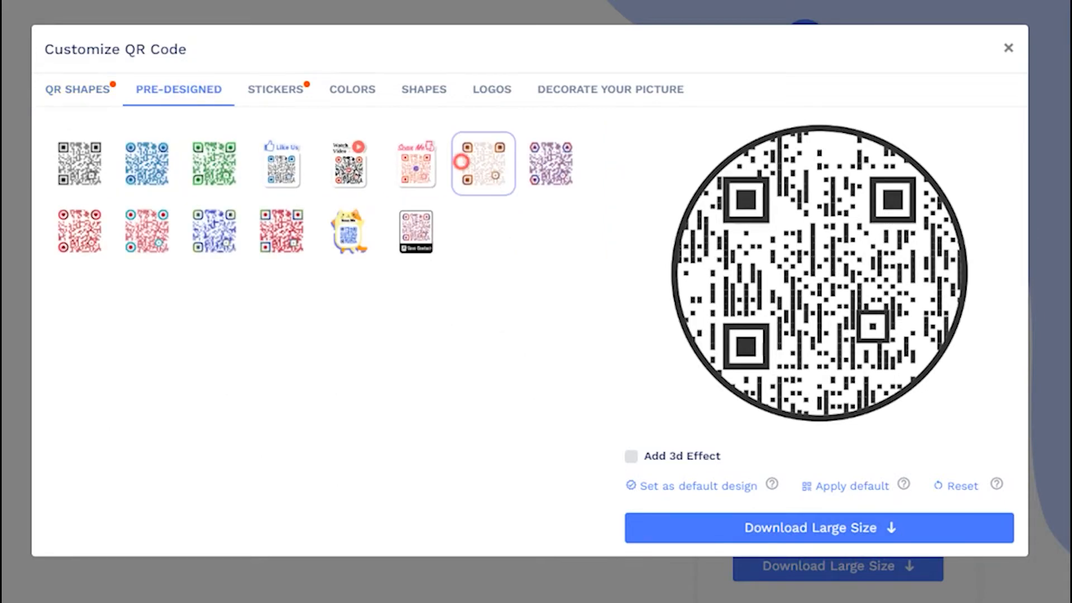
{"action": "left_click", "coordinate": [482, 163]}
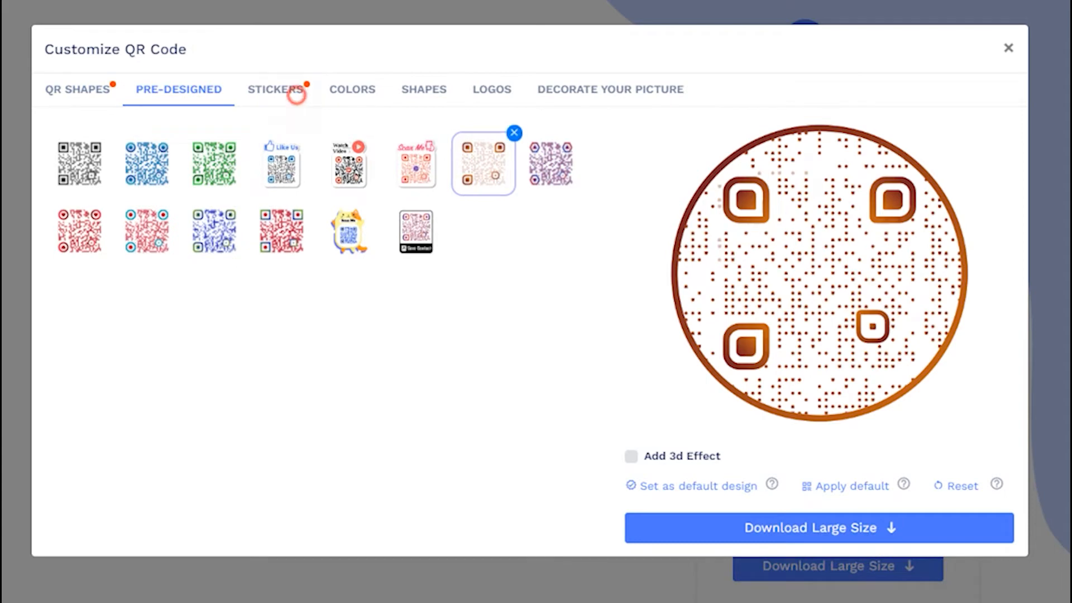
{"action": "left_click", "coordinate": [276, 90]}
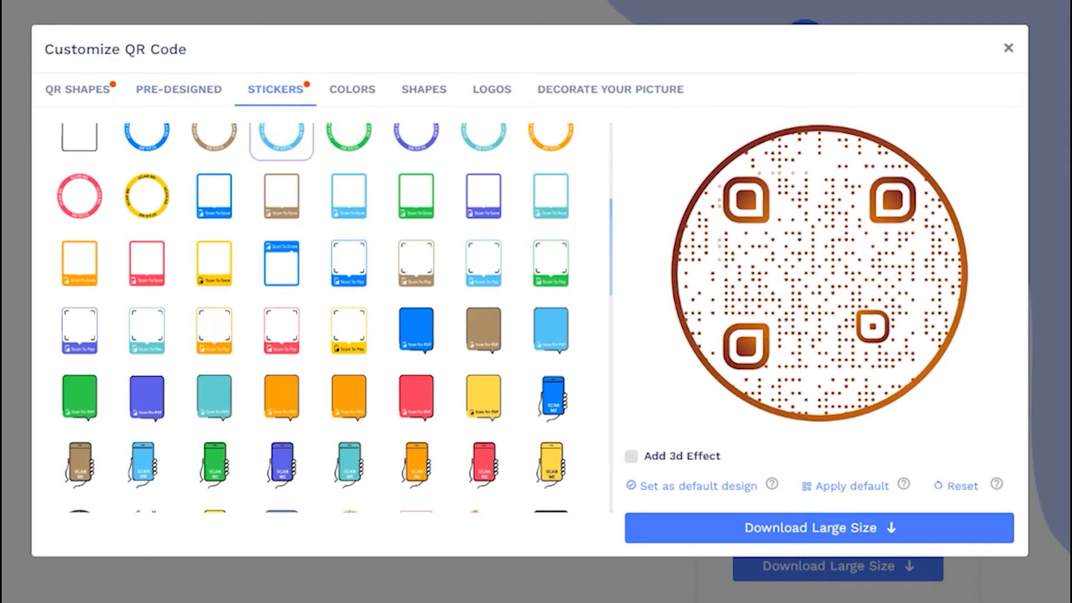
Wrap the code in the round gold SCAN ME sticker and move on to its colours.
{"action": "left_click", "coordinate": [349, 331]}
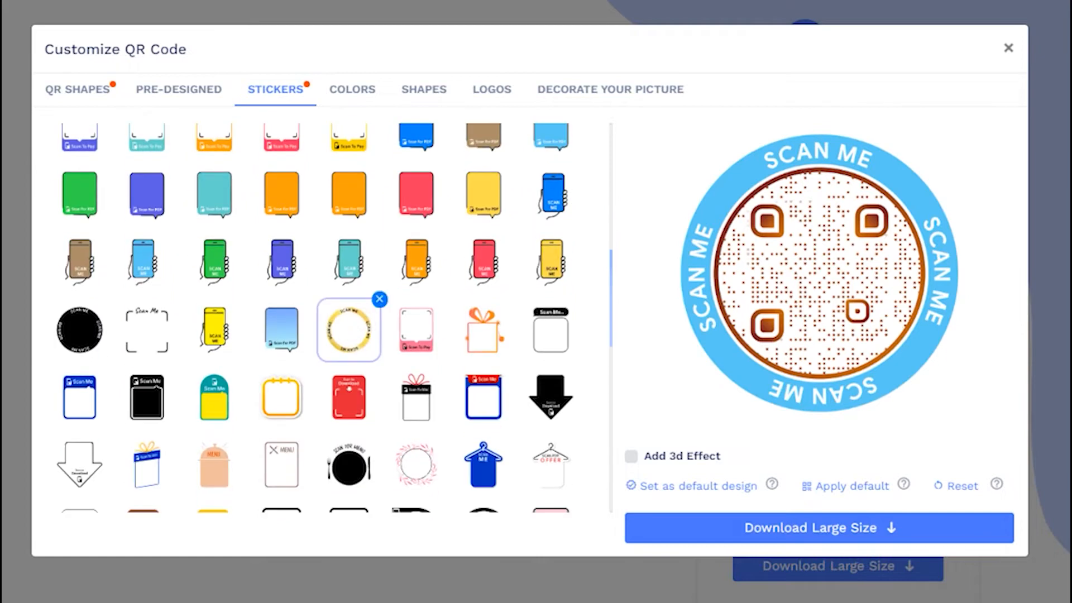
{"action": "left_click", "coordinate": [352, 89]}
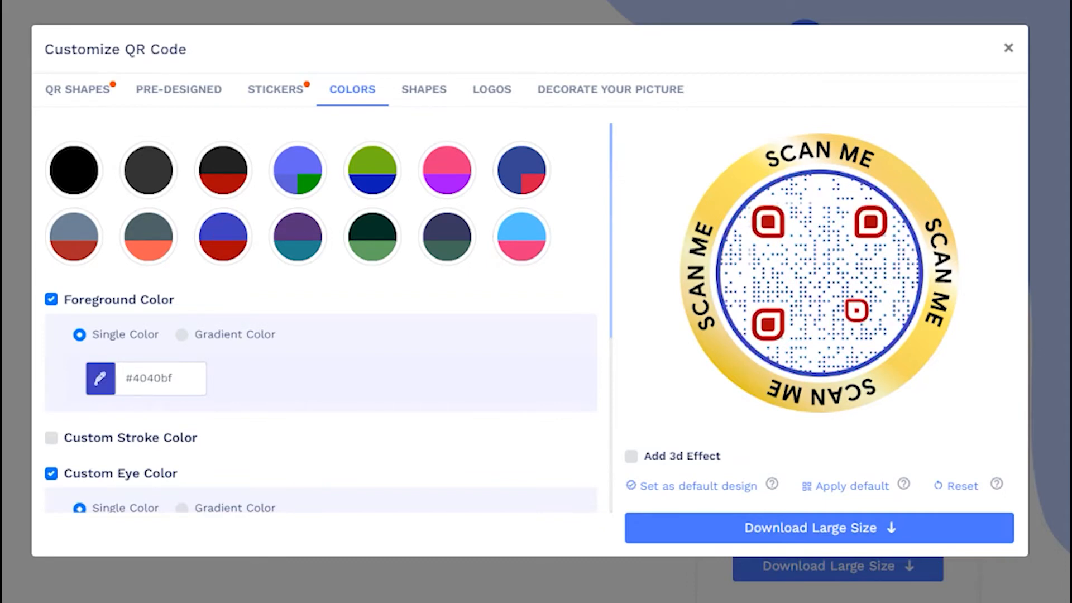
Pick a different dot pattern for the code's body under Shapes.
{"action": "left_click", "coordinate": [423, 90]}
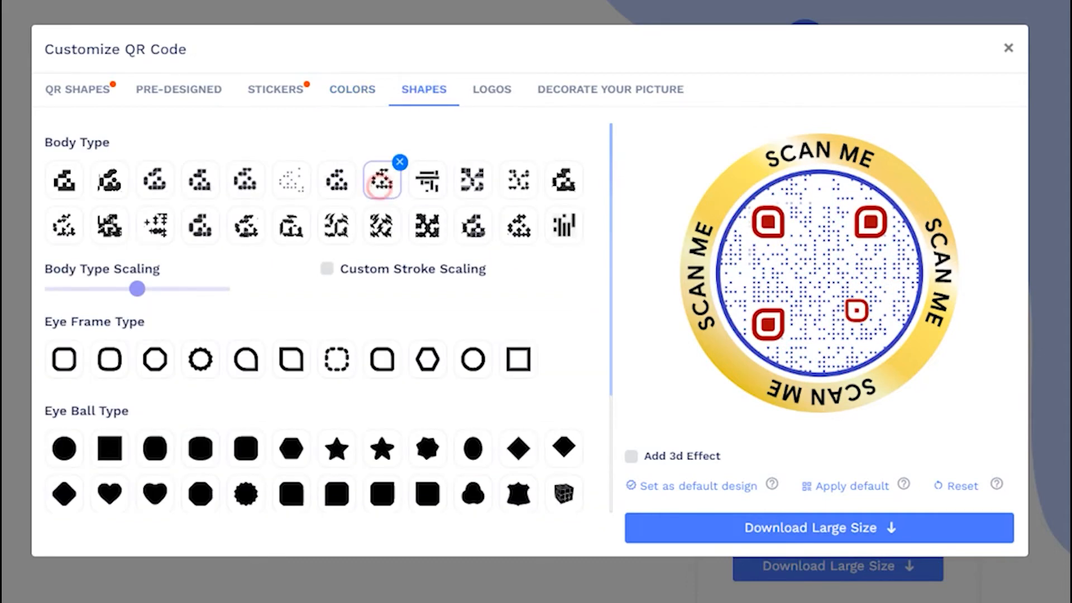
{"action": "left_click", "coordinate": [427, 226]}
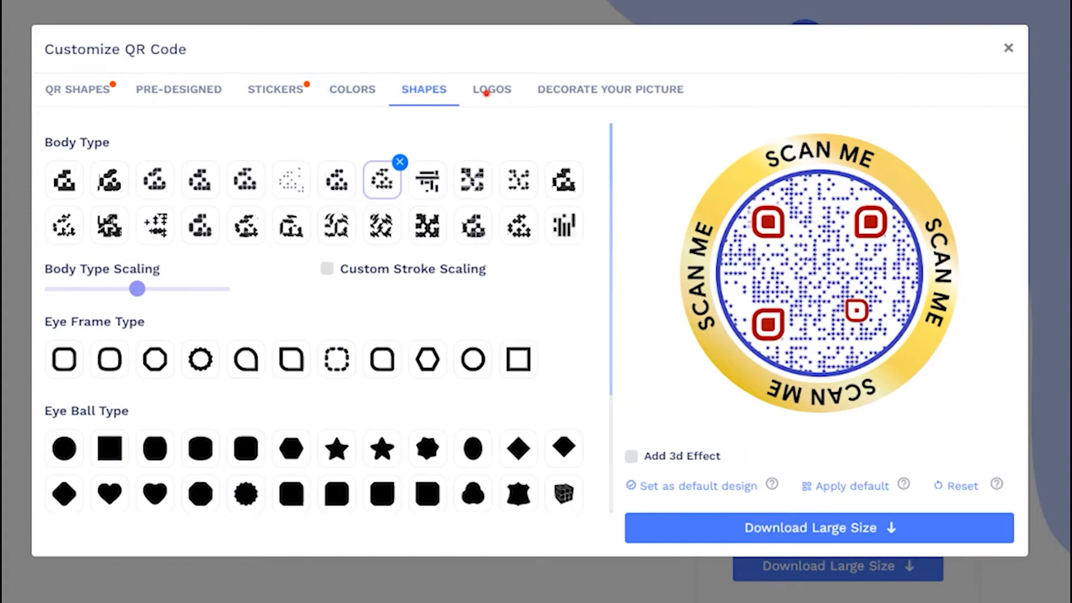
{"action": "left_click", "coordinate": [492, 89]}
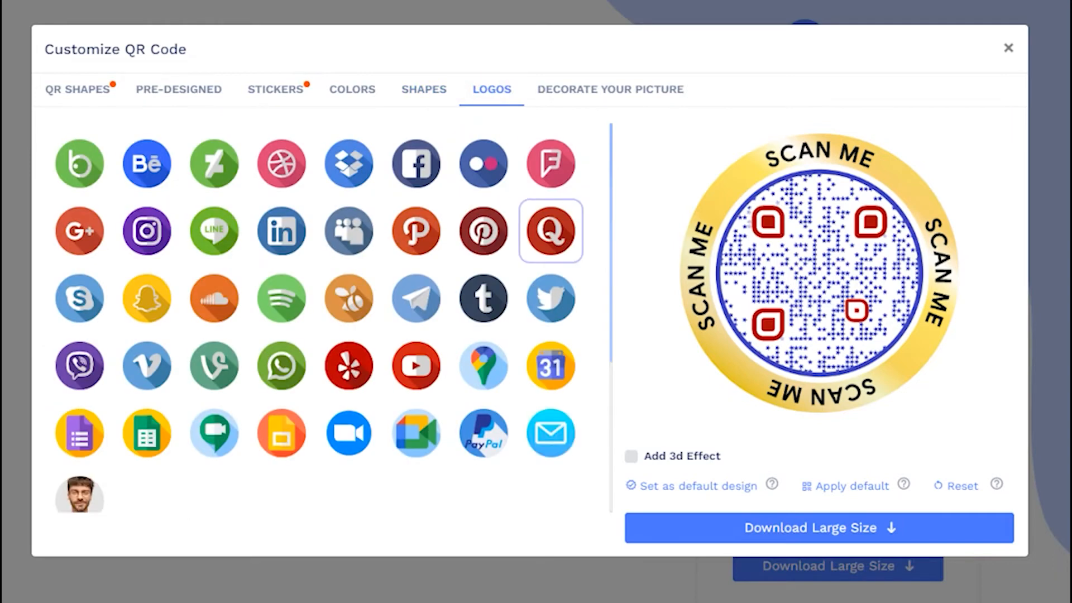
Place the Google Meet logo in the centre, enlarged with a bigger background.
{"action": "left_click", "coordinate": [213, 433]}
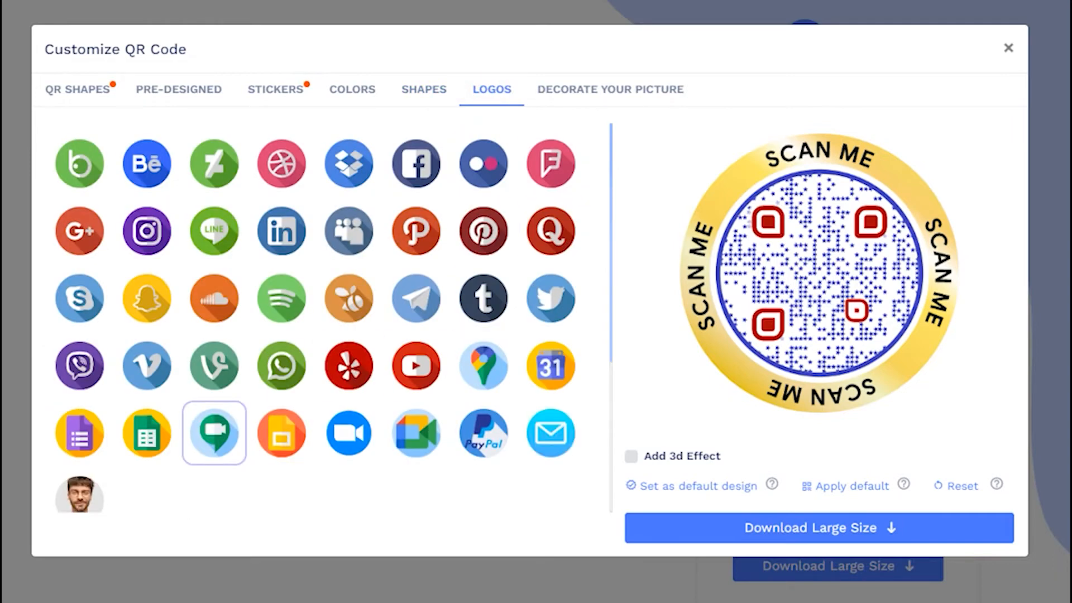
{"action": "left_click", "coordinate": [214, 433]}
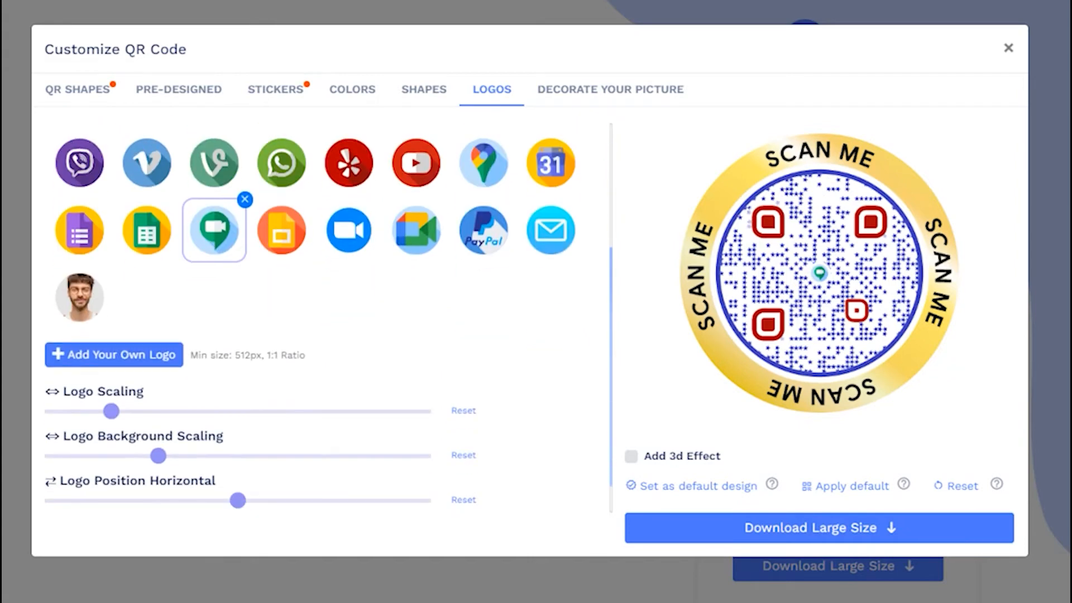
{"action": "left_click_drag", "start_coordinate": [112, 411], "coordinate": [190, 411]}
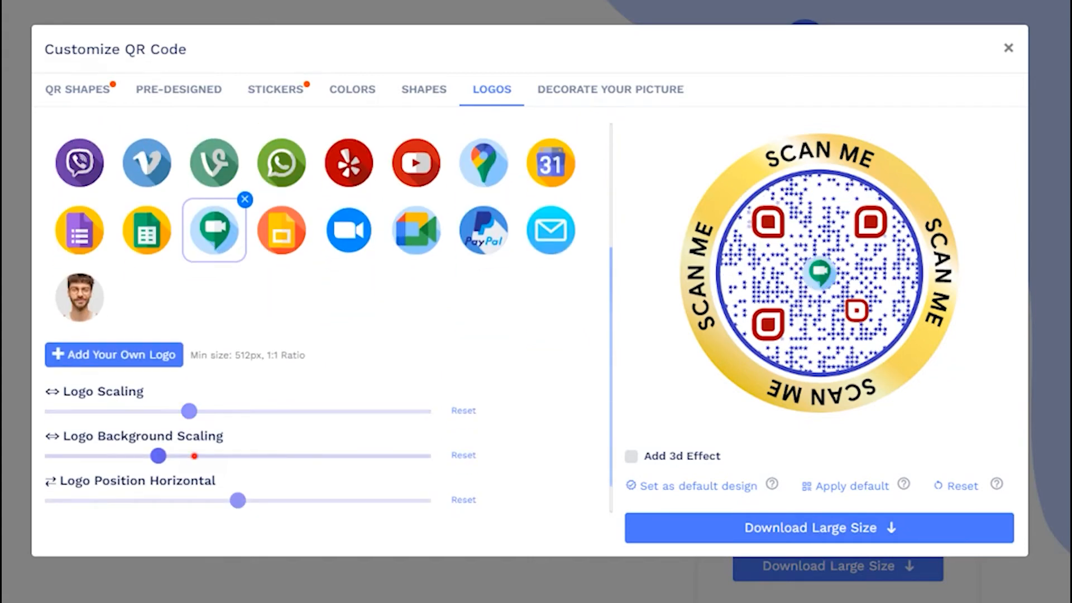
{"action": "left_click_drag", "start_coordinate": [157, 456], "coordinate": [248, 456]}
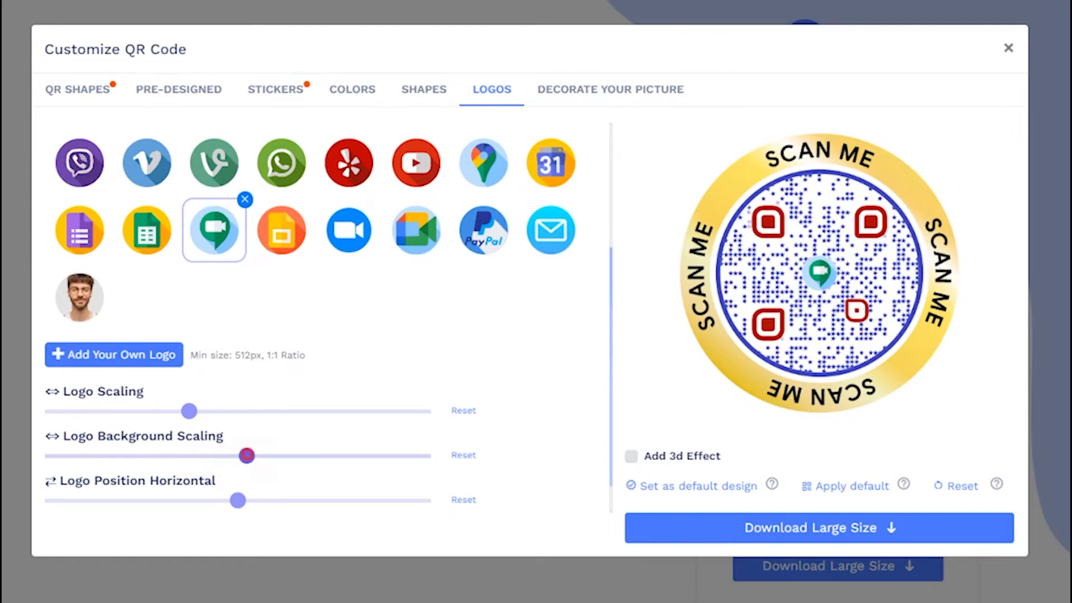
{"action": "left_click_drag", "start_coordinate": [247, 455], "coordinate": [264, 456]}
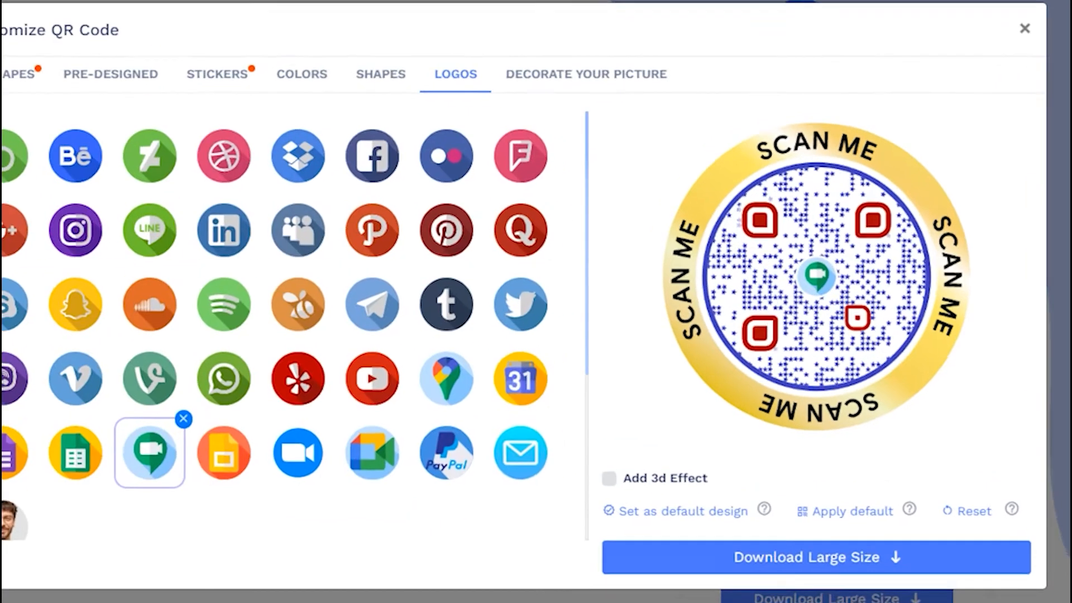
Close the Customize QR Code window and start saving the finished code.
{"action": "left_click", "coordinate": [608, 478]}
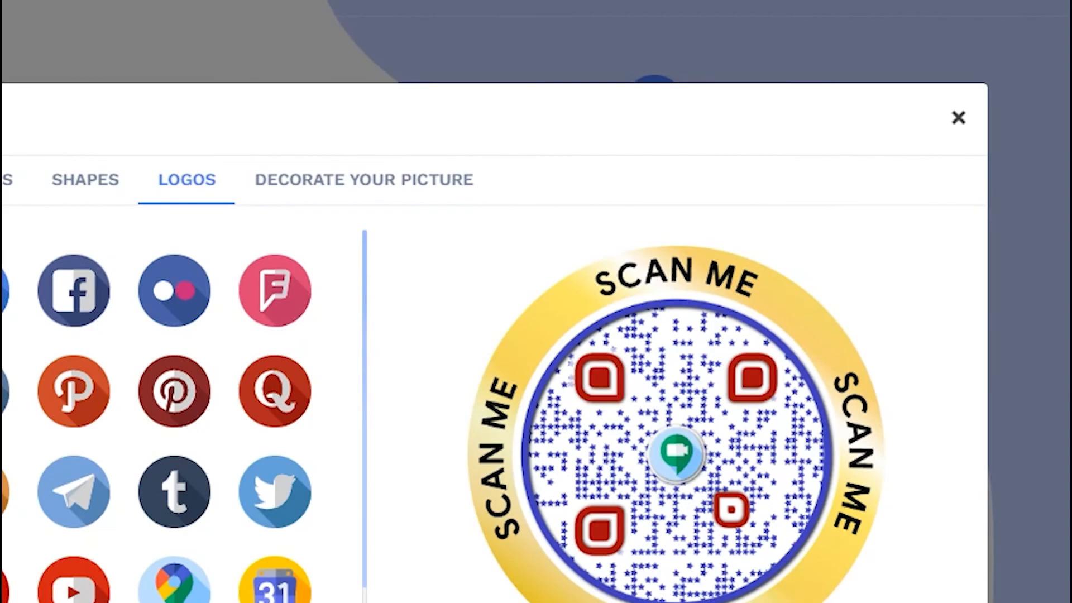
{"action": "left_click", "coordinate": [958, 117]}
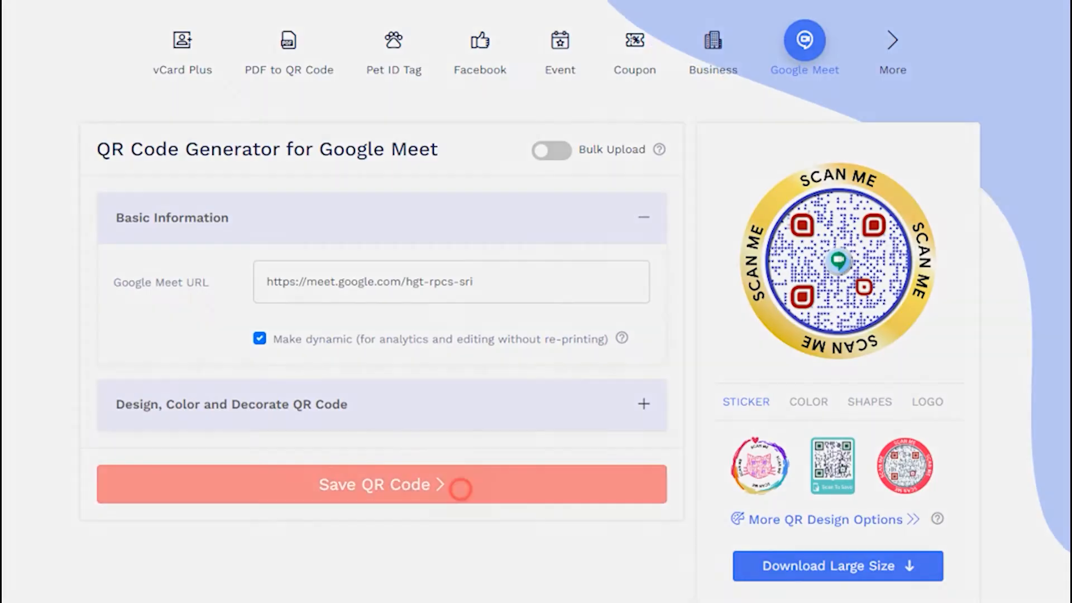
{"action": "left_click", "coordinate": [381, 483]}
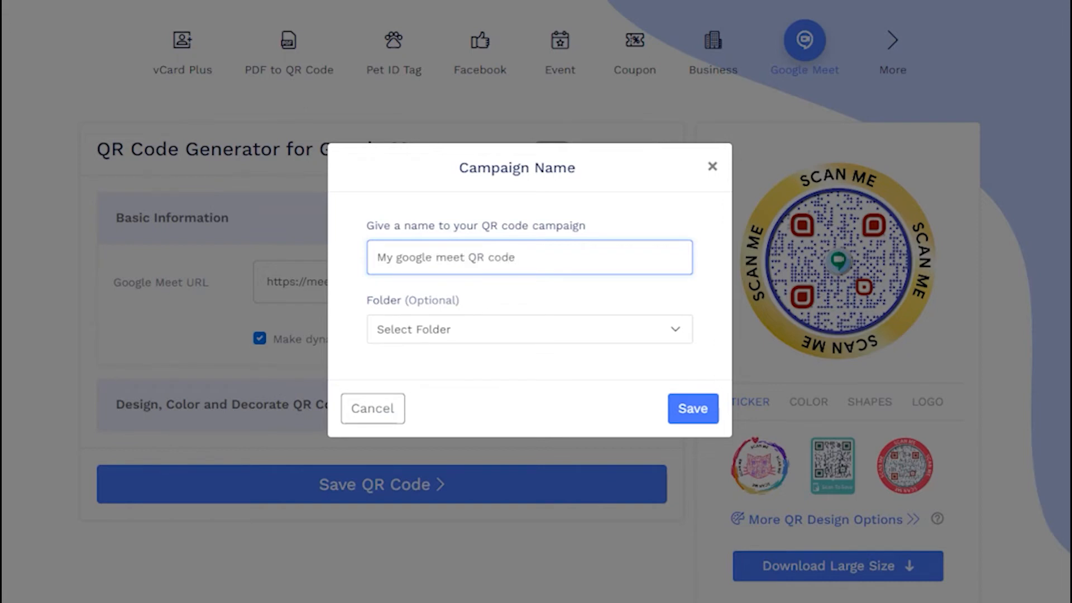
Save the QR code campaign into Folder 1.
{"action": "left_click", "coordinate": [528, 328]}
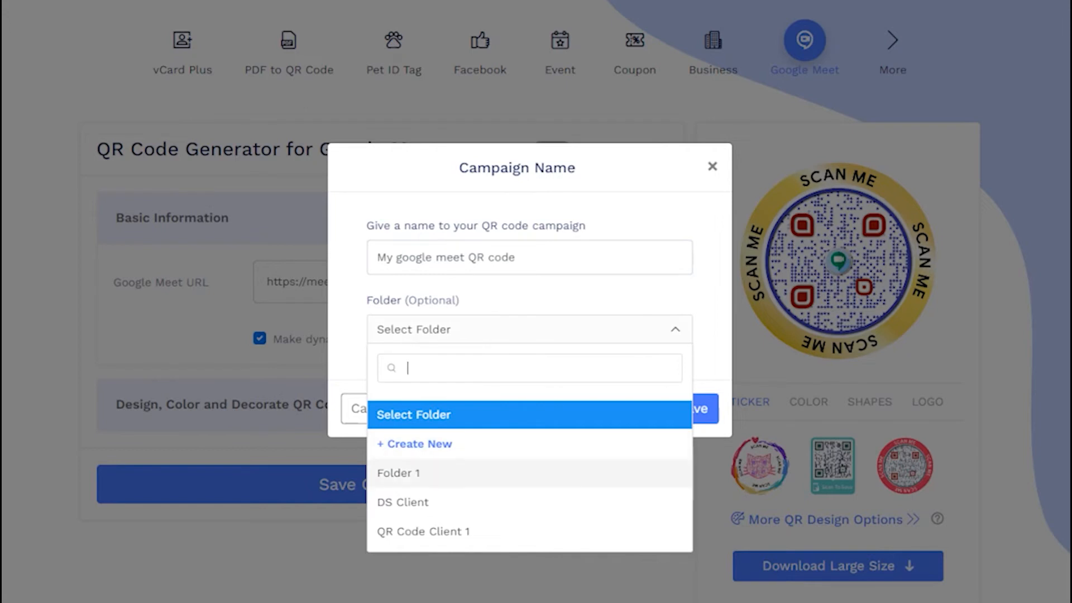
{"action": "left_click", "coordinate": [399, 473]}
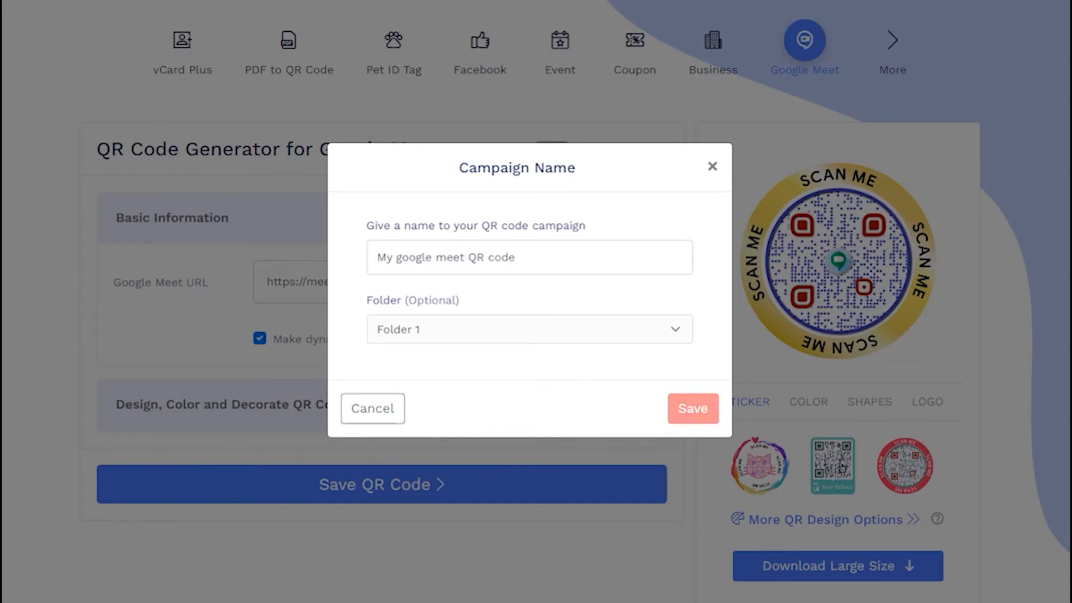
{"action": "left_click", "coordinate": [693, 408]}
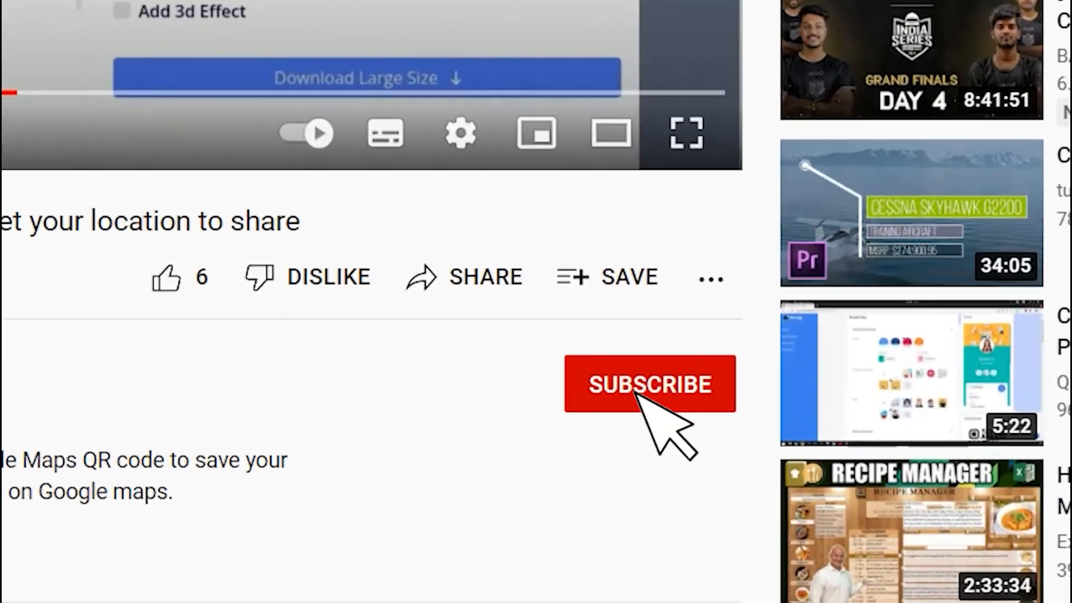
Subscribe to the YouTube channel with the red Subscribe button.
{"action": "left_click", "coordinate": [648, 383]}
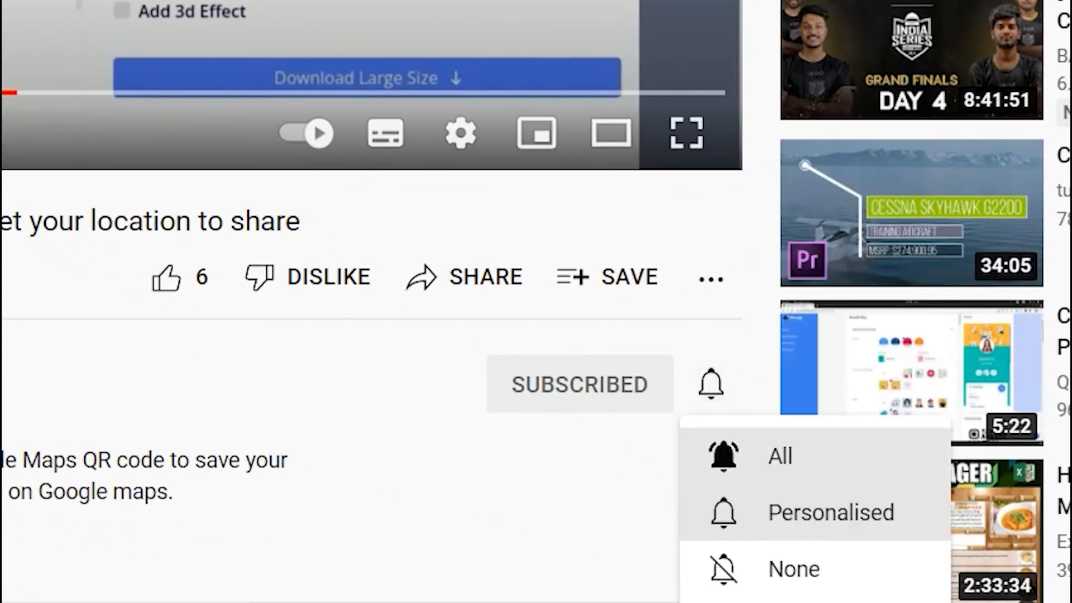